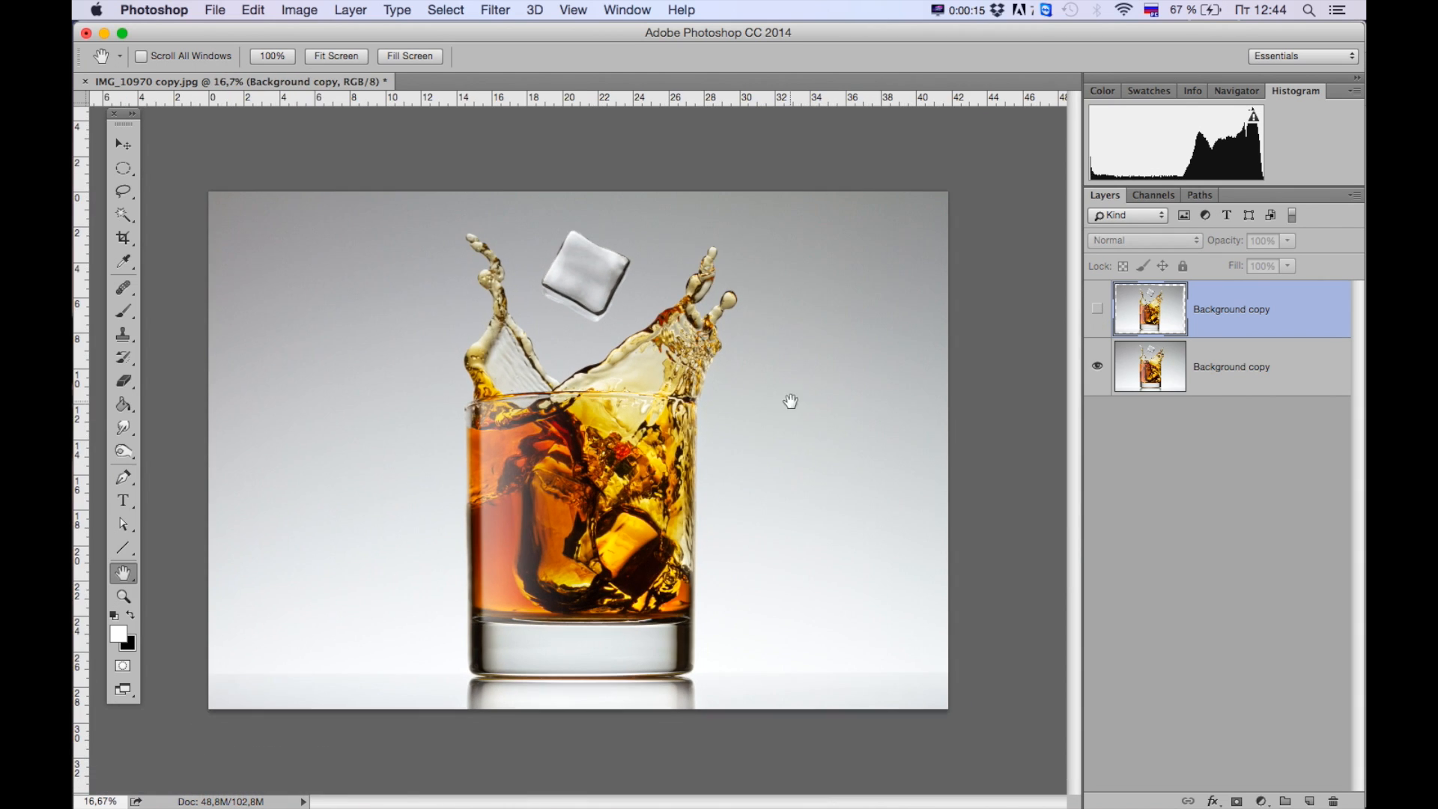
Make the top Background copy layer visible again over the lower shot
{"action": "left_click", "coordinate": [1096, 309]}
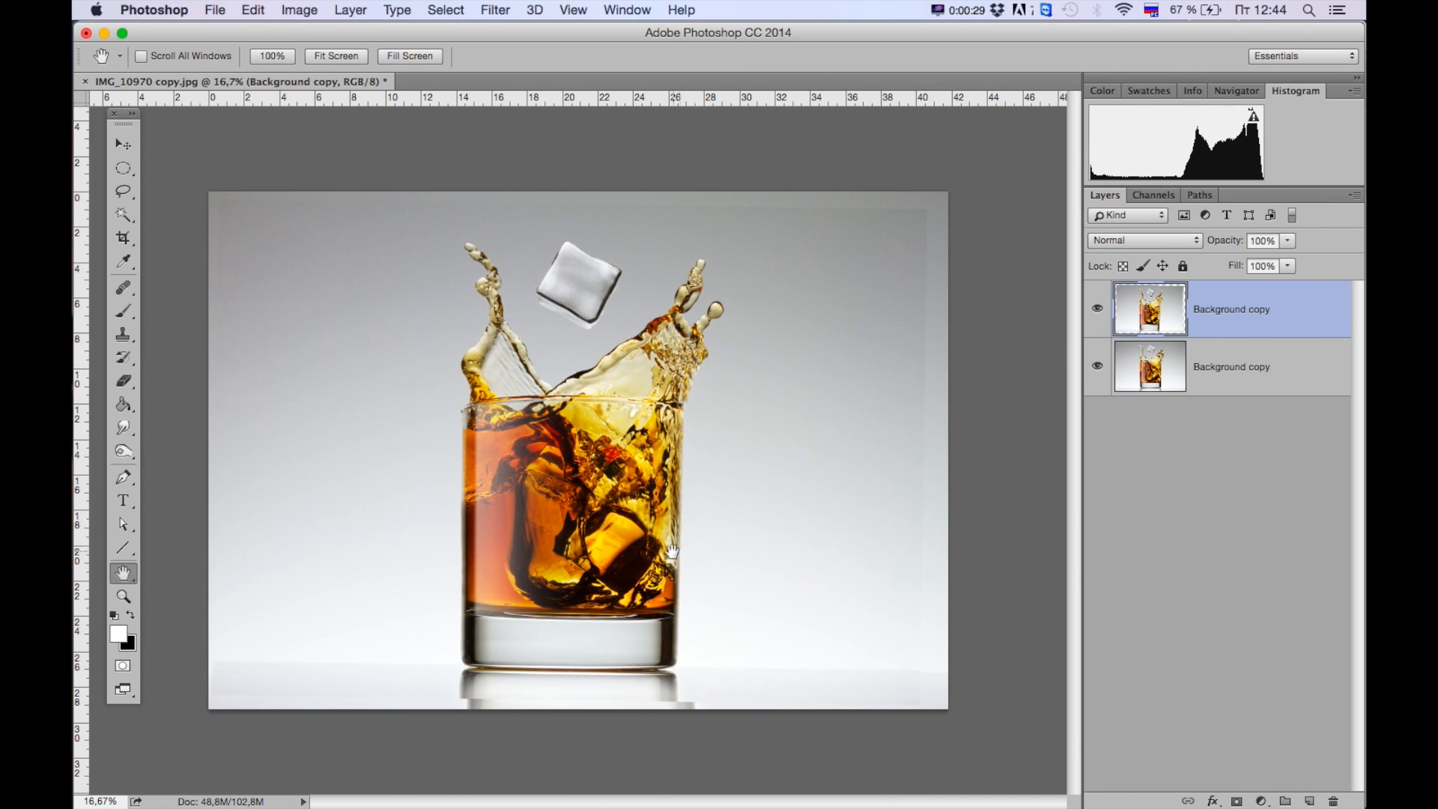
{"action": "mouse_move", "coordinate": [1046, 392]}
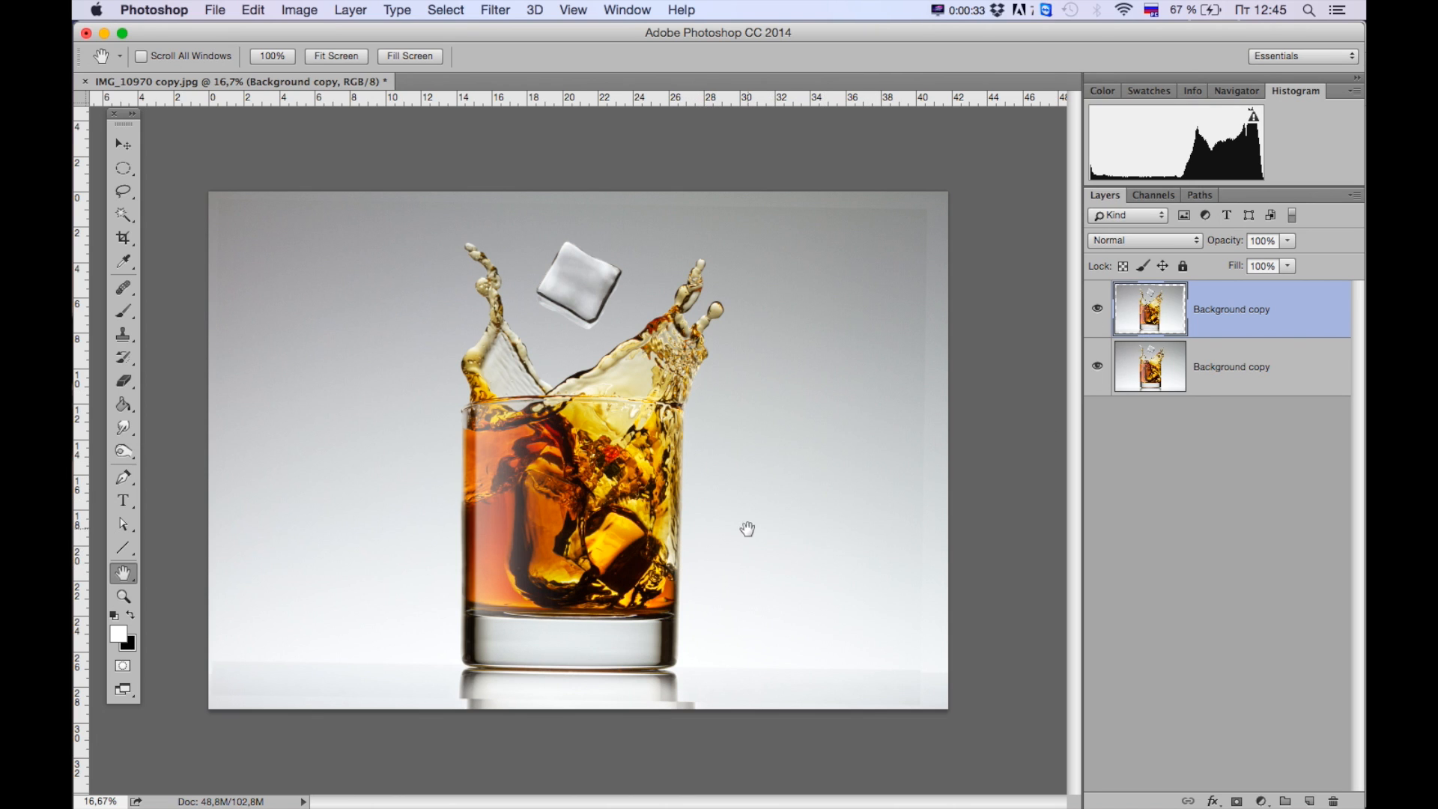
{"action": "mouse_move", "coordinate": [755, 560]}
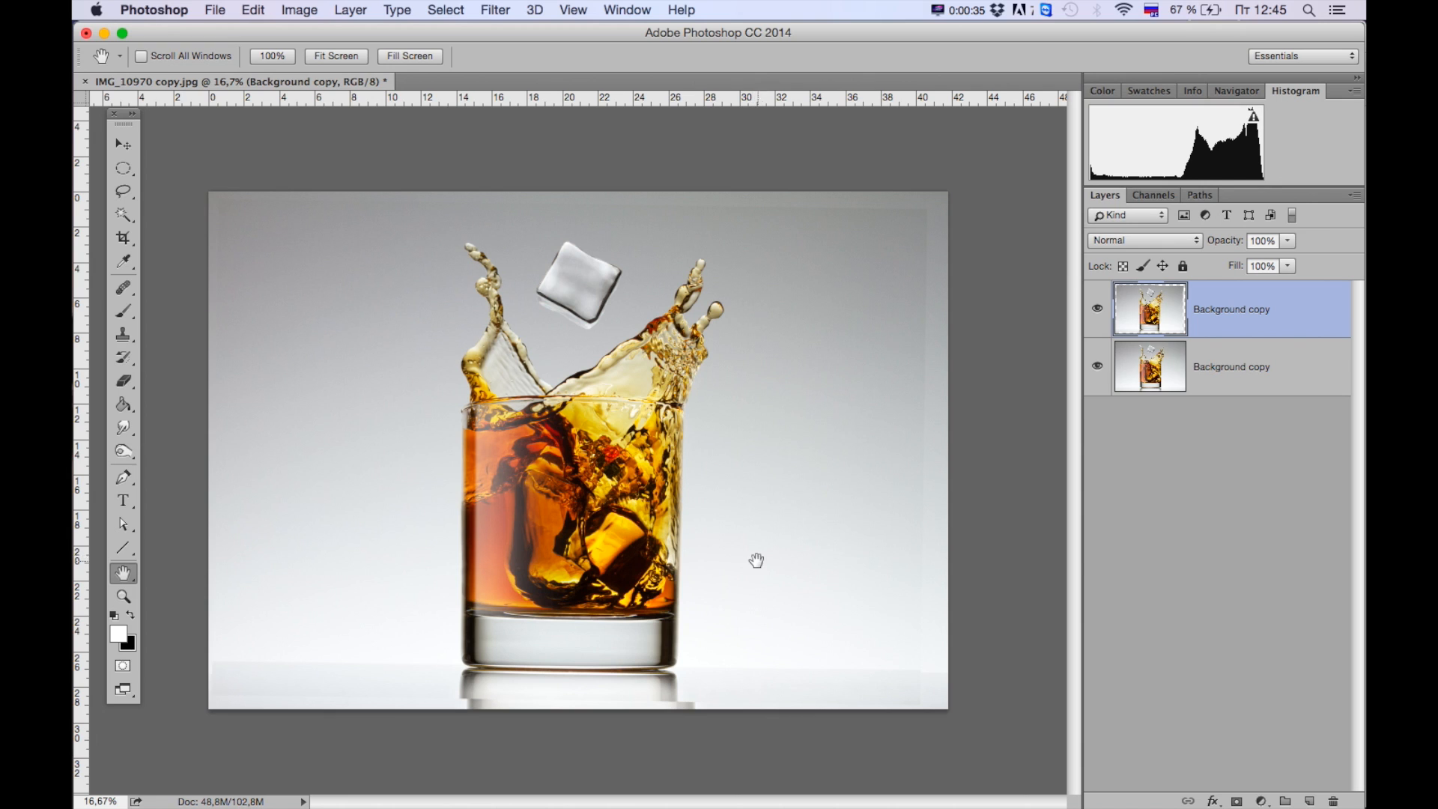
{"action": "mouse_move", "coordinate": [780, 526]}
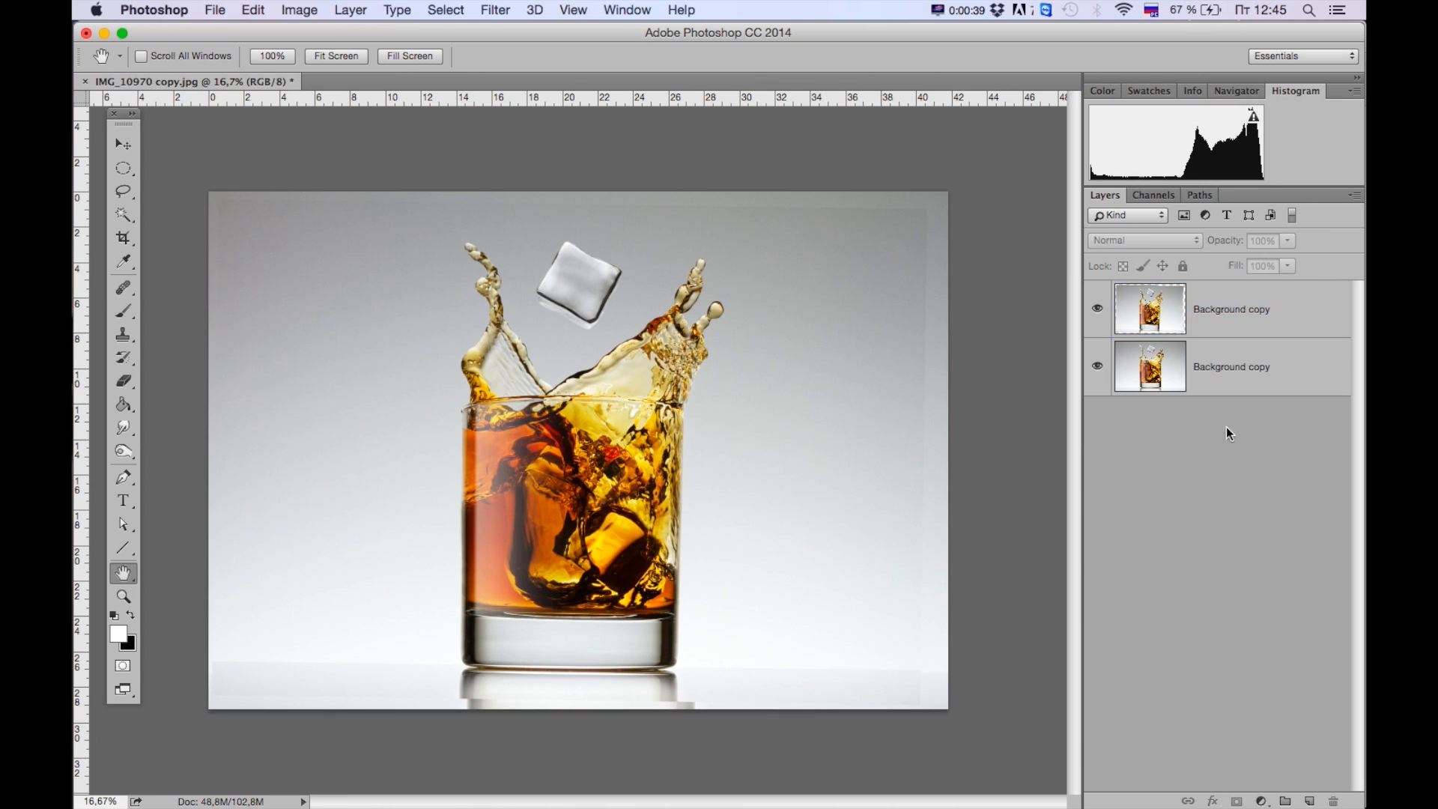
{"action": "mouse_move", "coordinate": [1229, 396]}
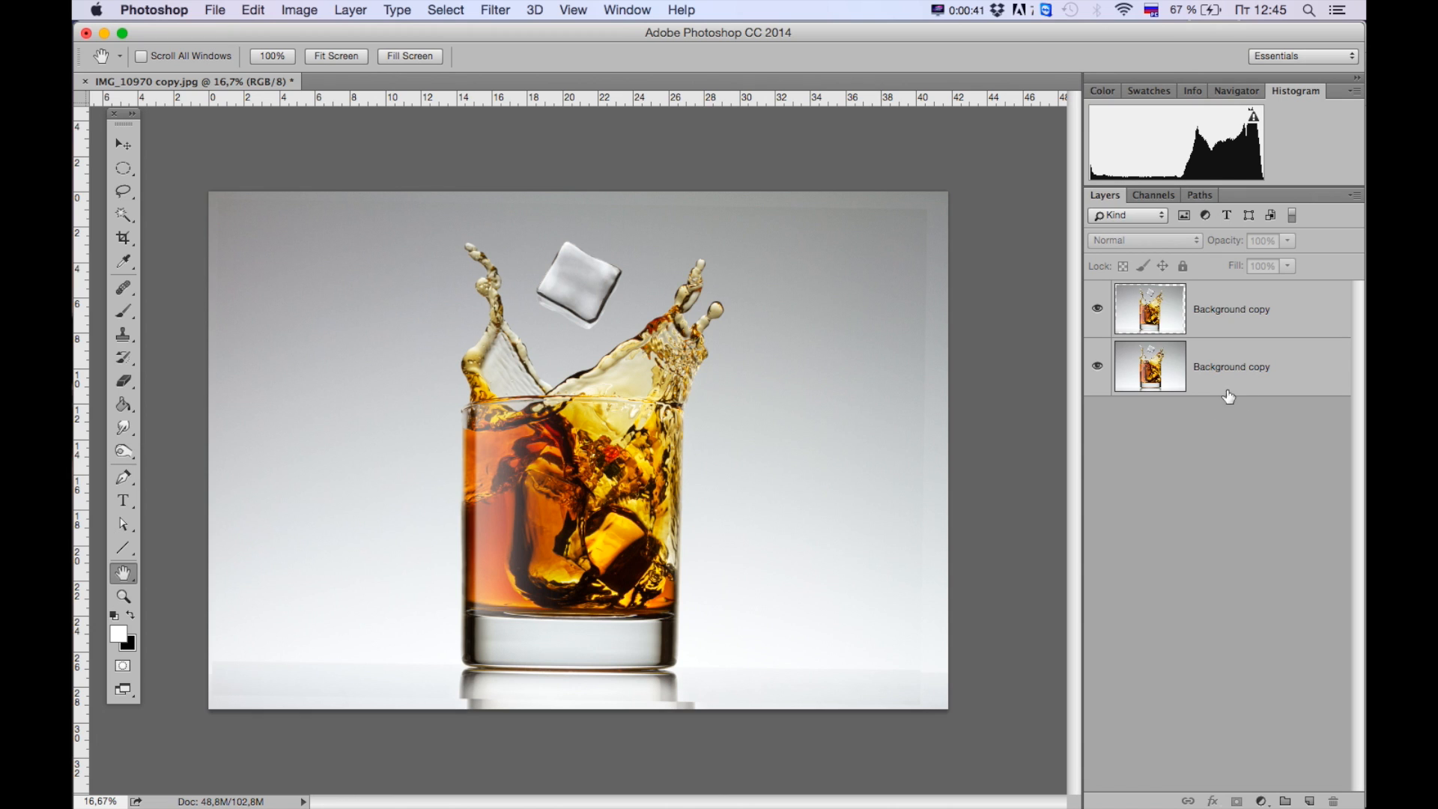
Select both shot layers and run Edit > Auto-Align Layers with Auto projection
{"action": "left_click", "coordinate": [1230, 309]}
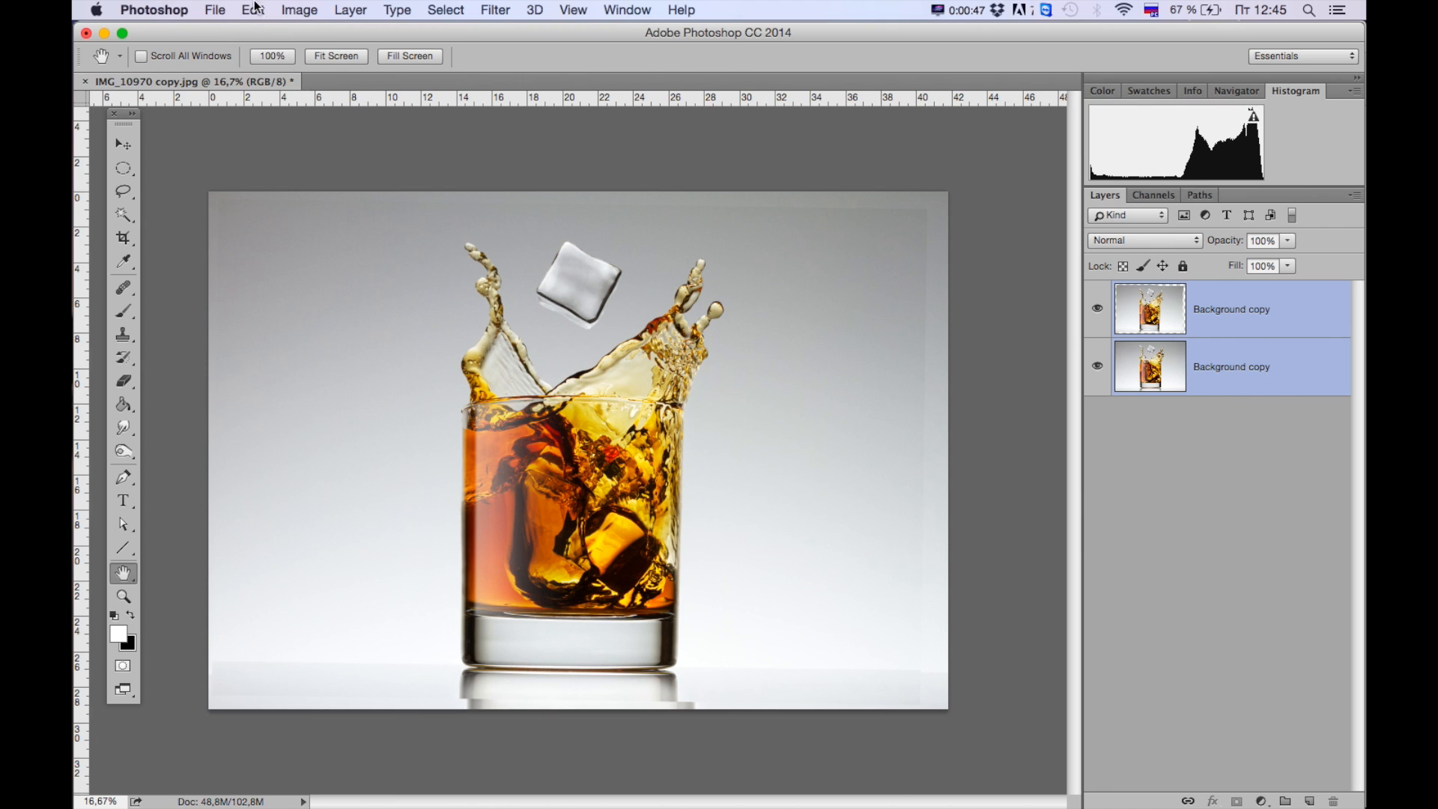
{"action": "left_click", "coordinate": [252, 10]}
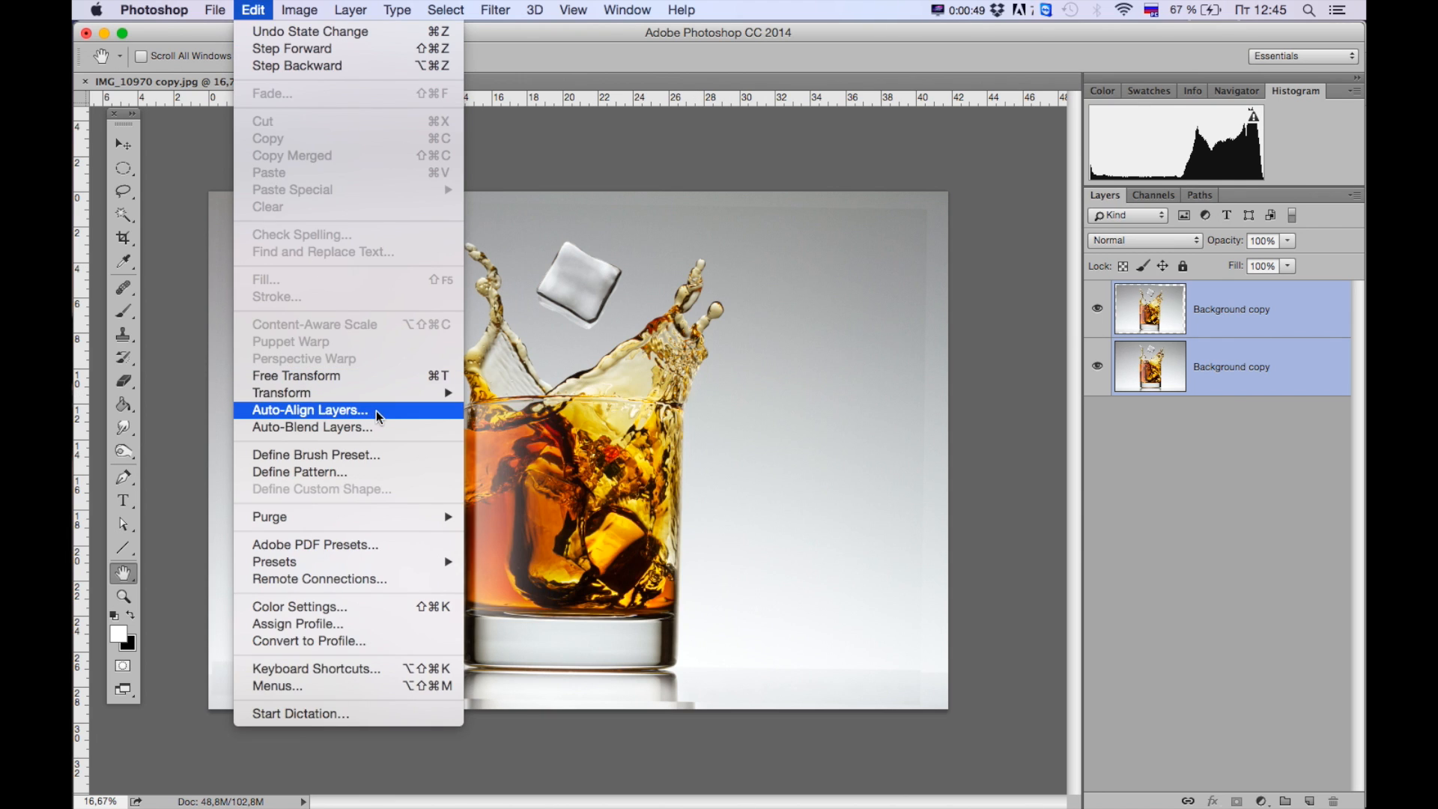
{"action": "left_click", "coordinate": [310, 410]}
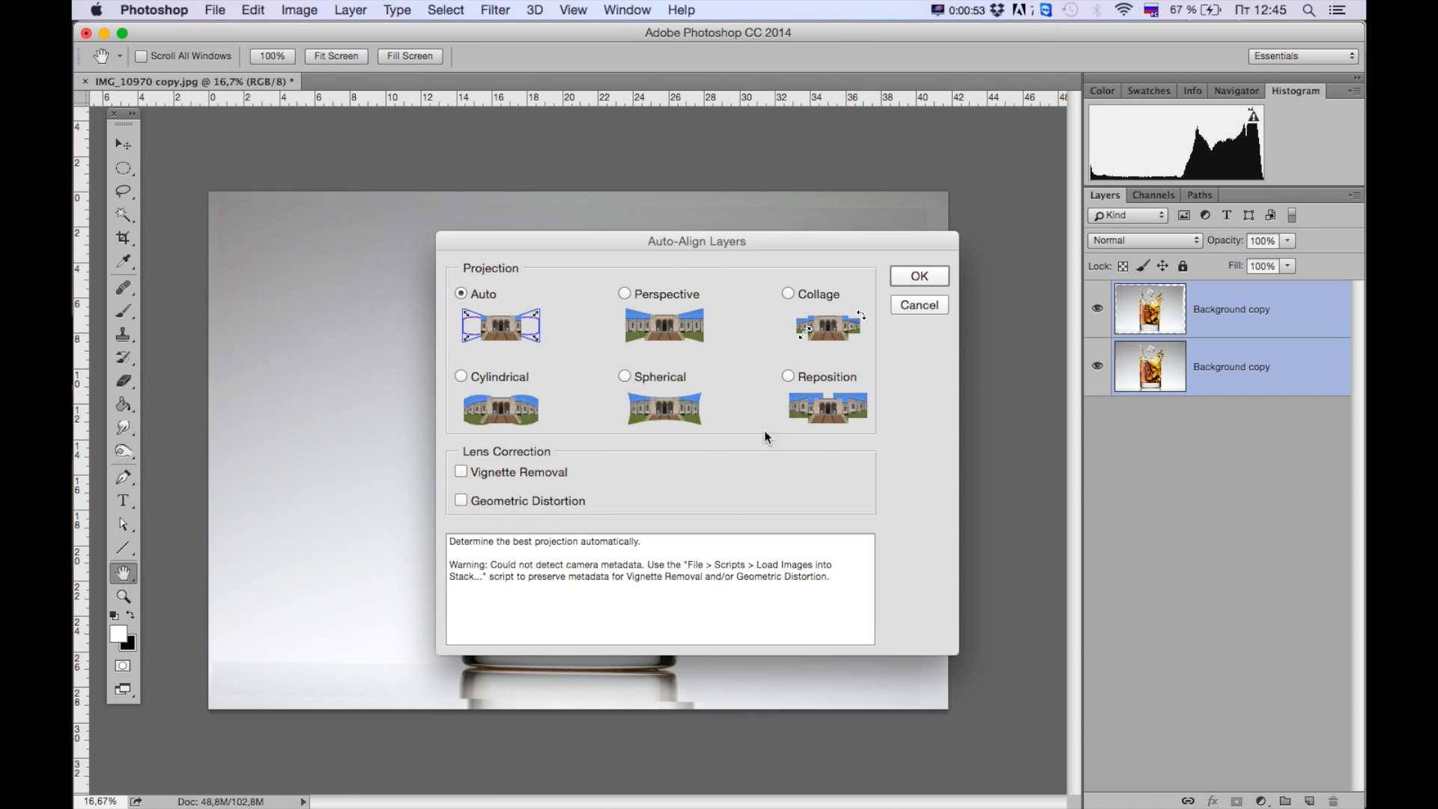
{"action": "mouse_move", "coordinate": [855, 337]}
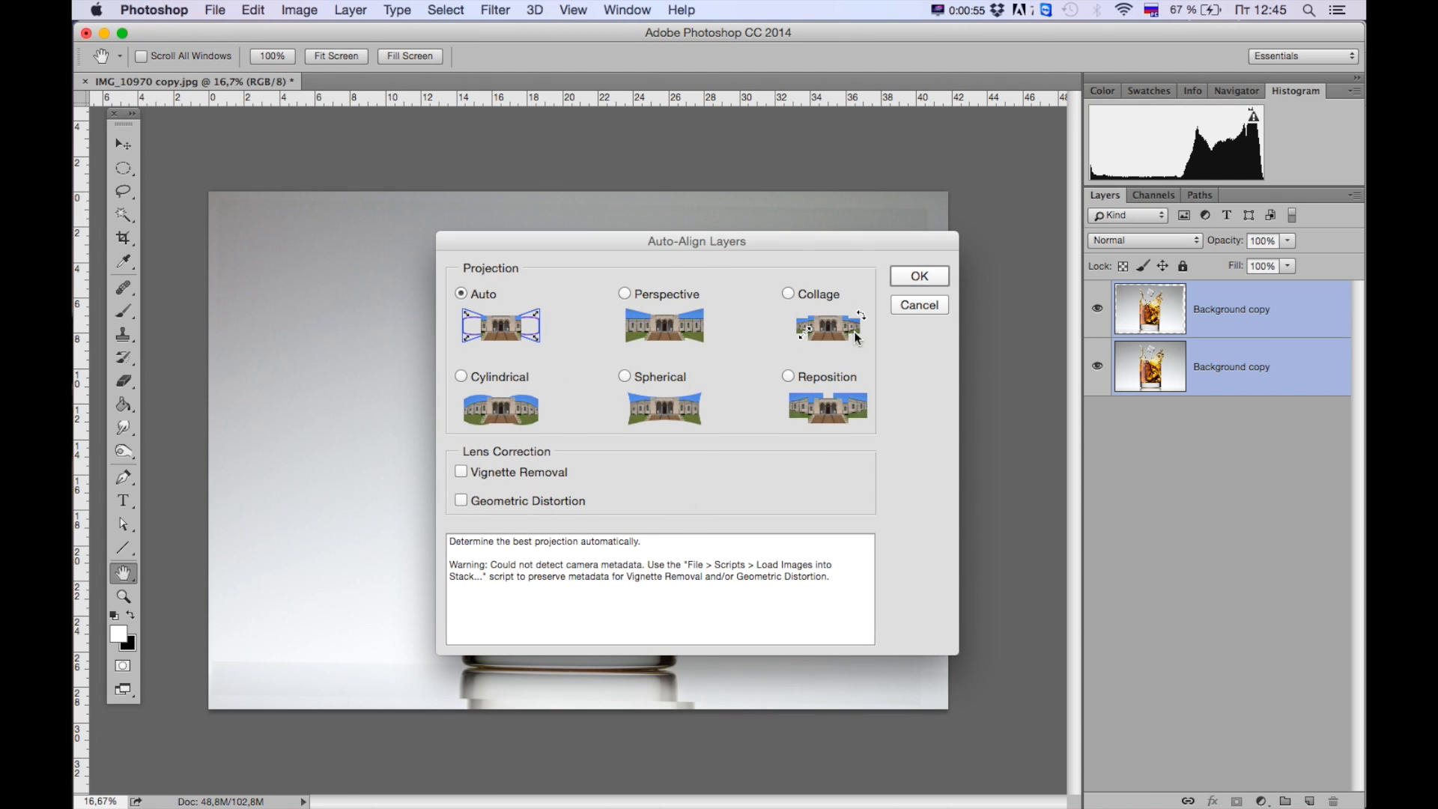
{"action": "left_click", "coordinate": [916, 275]}
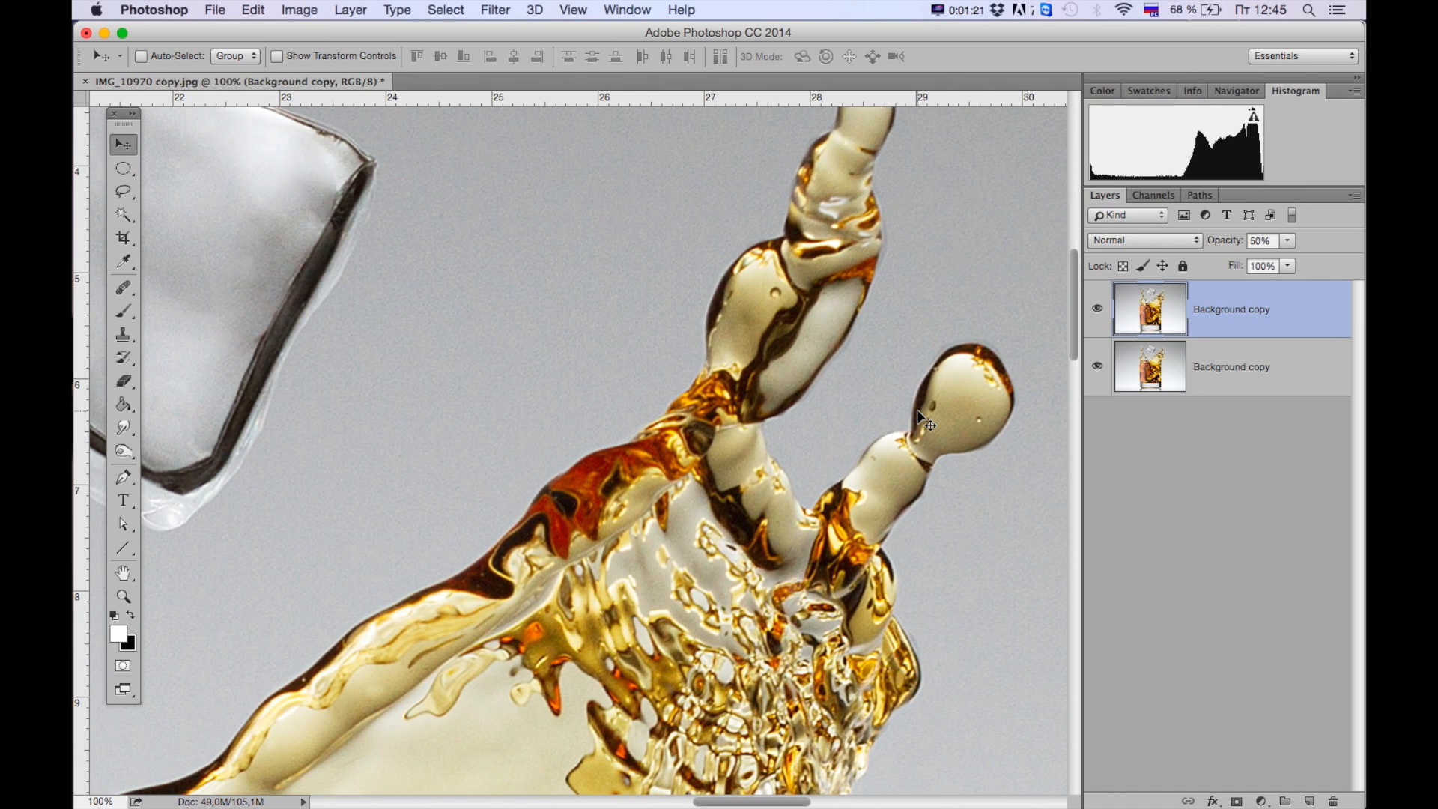
Pan over the splash with the Hand tool and return the top layer to 100% opacity
{"action": "left_click", "coordinate": [123, 572]}
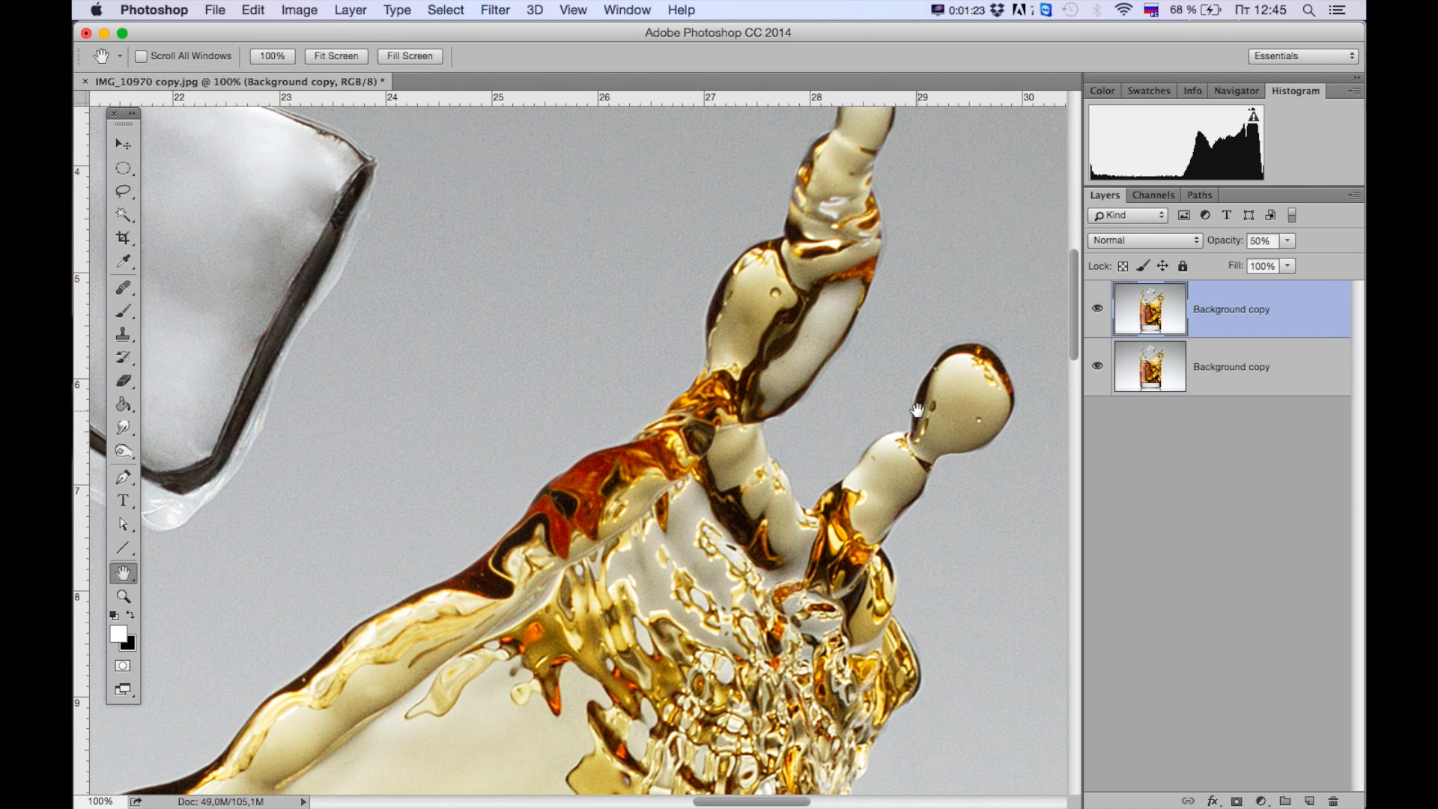
{"action": "left_click", "coordinate": [1262, 241]}
{"action": "type", "text": "100"}
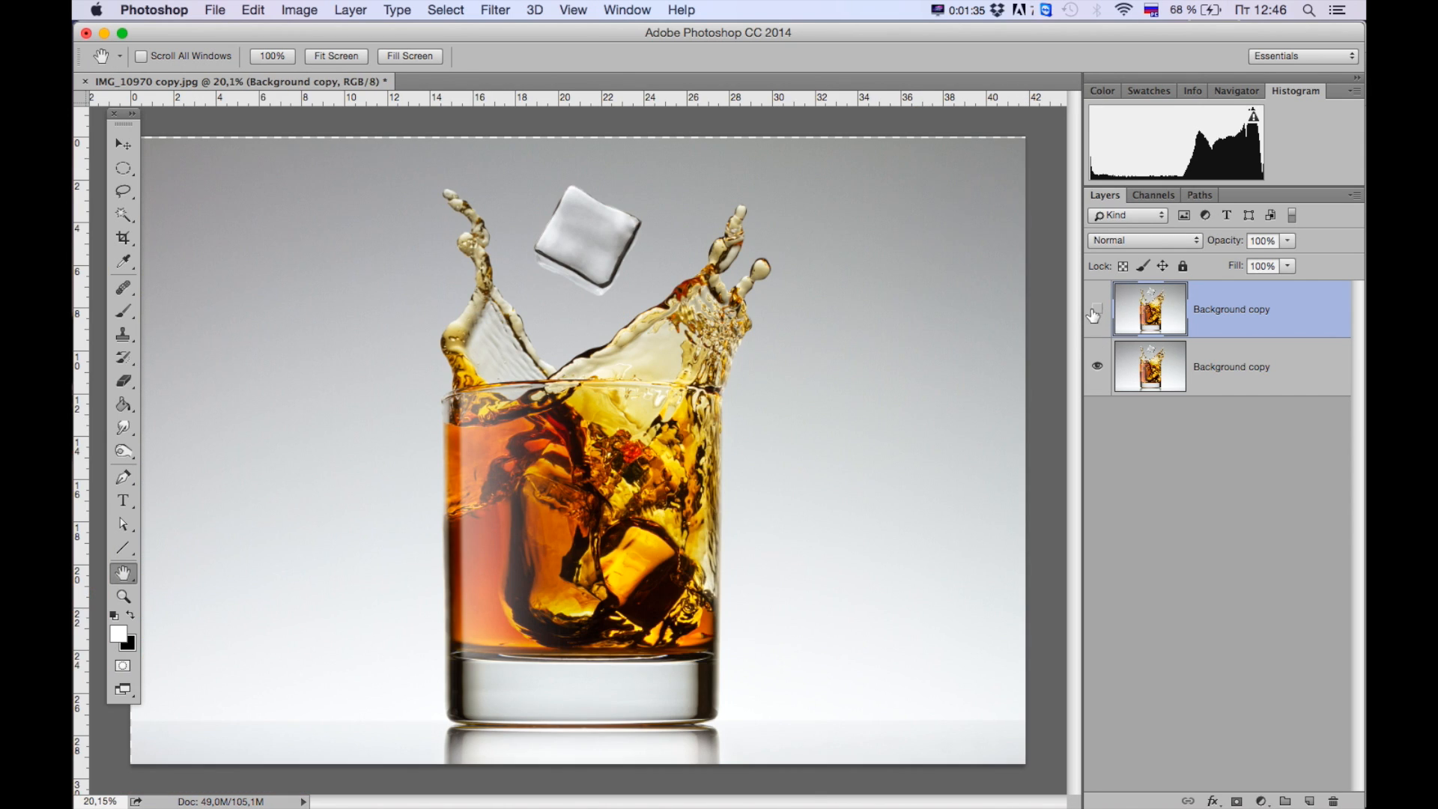
Show the top copy layer and tilt it out of place with Free Transform
{"action": "left_click", "coordinate": [1096, 310]}
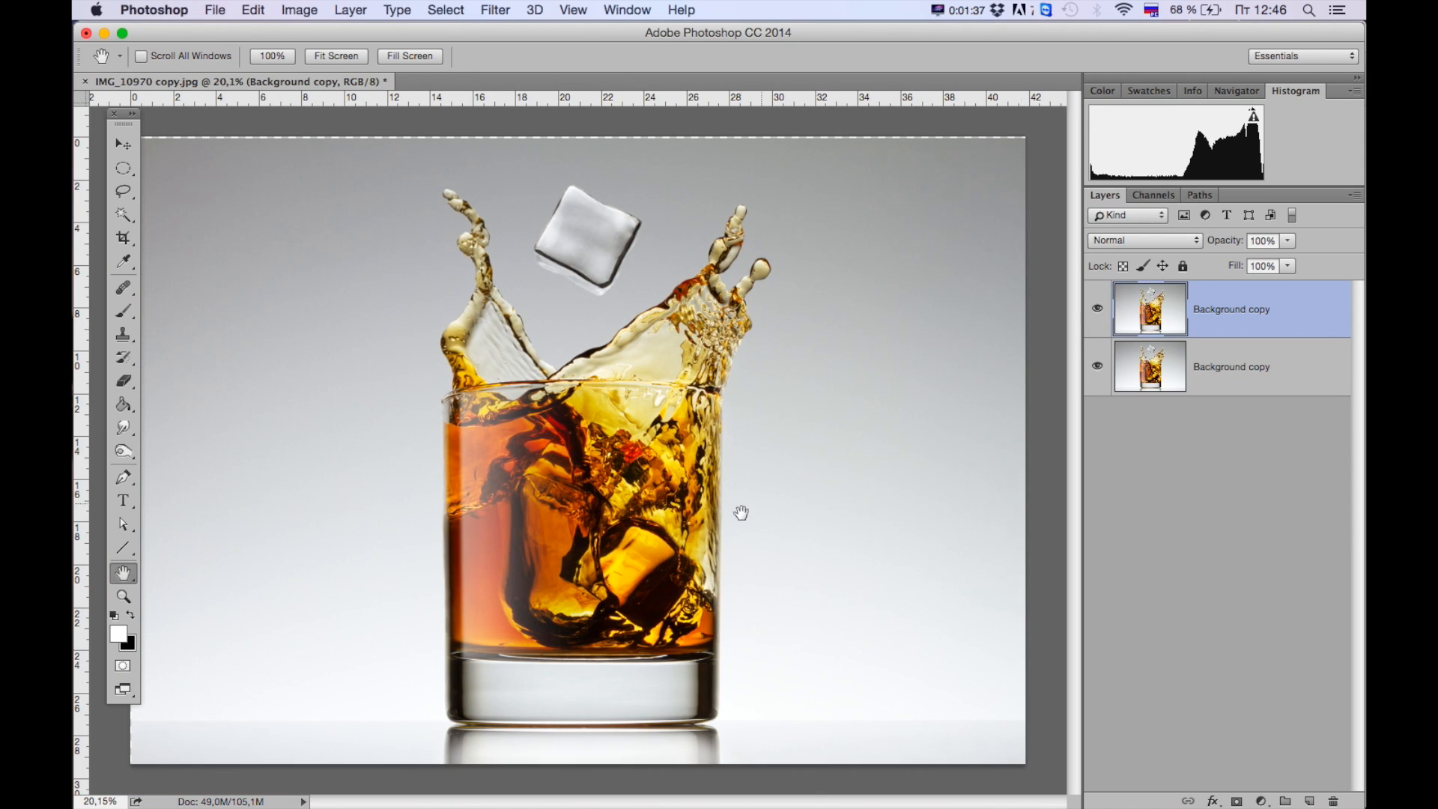
{"action": "left_click", "coordinate": [1260, 241]}
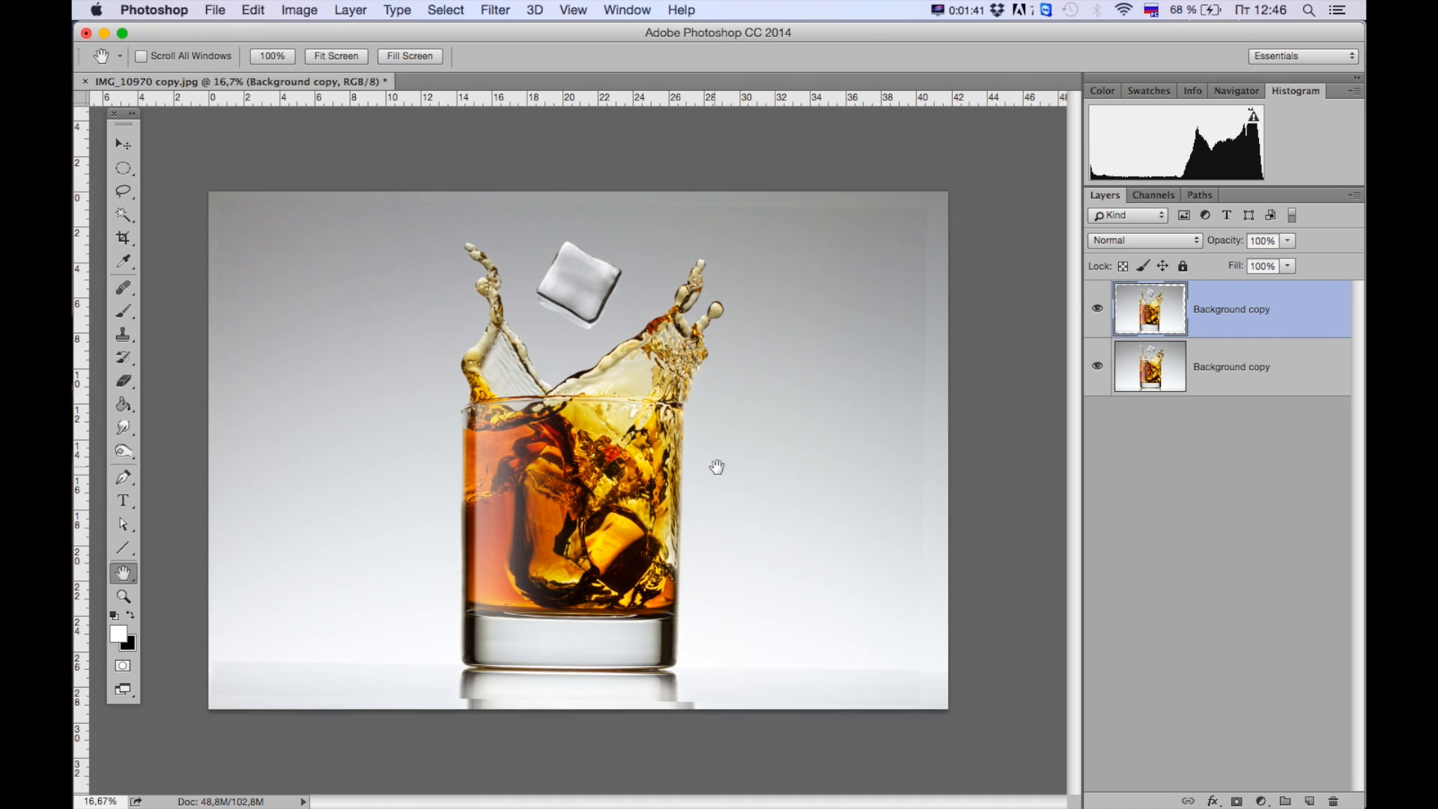
{"action": "key", "text": "cmd+t"}
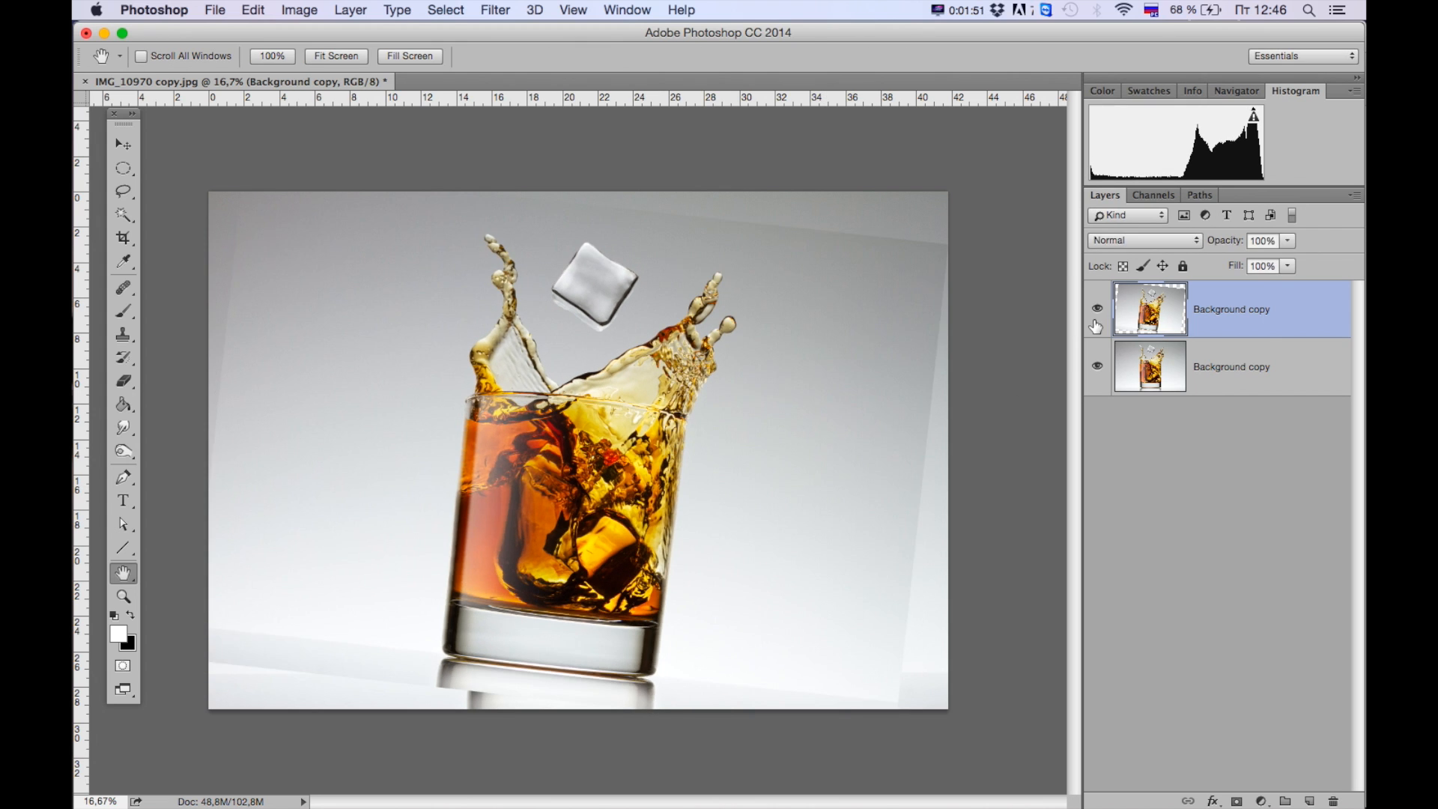
Select both layers and auto-align them again with Auto projection
{"action": "left_click", "coordinate": [1228, 366]}
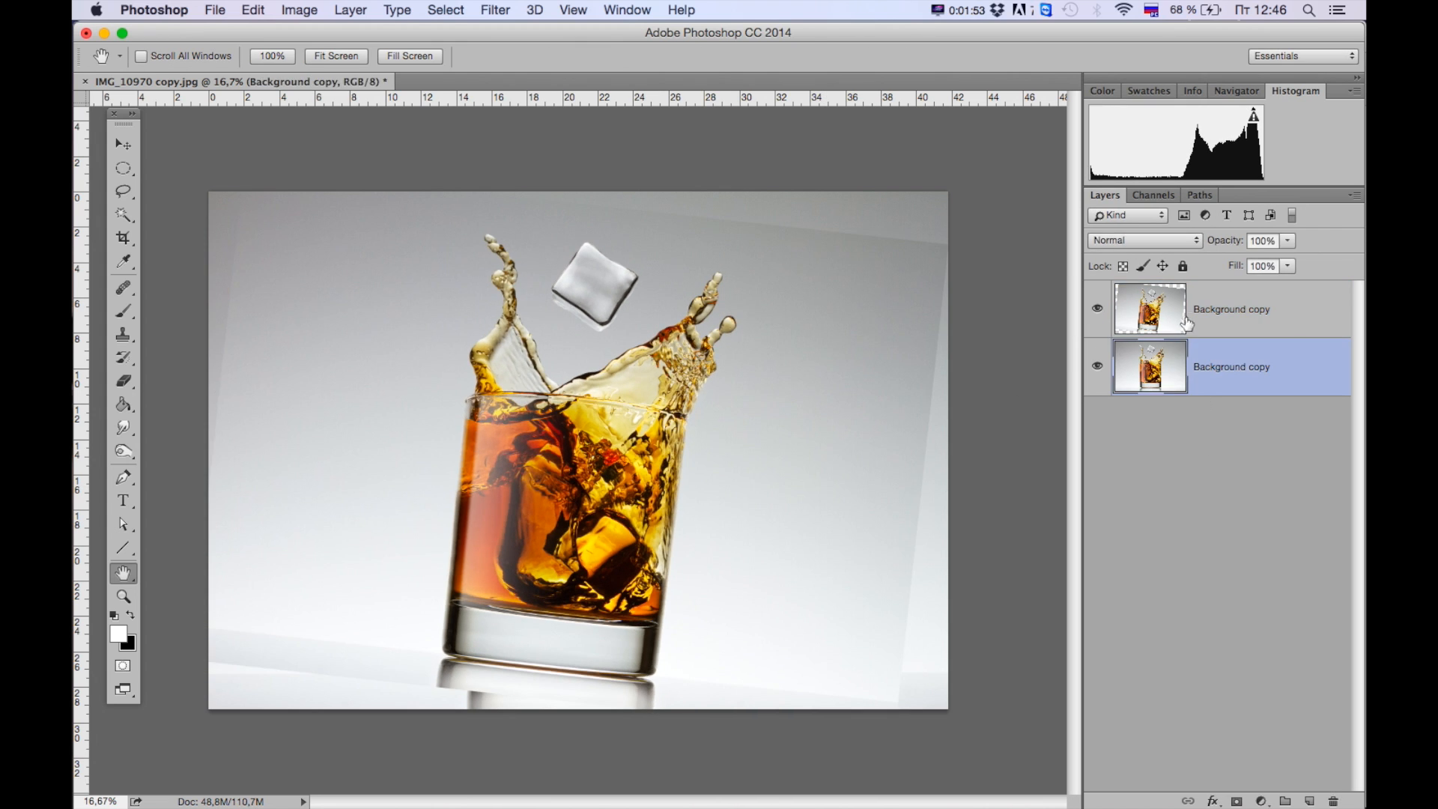
{"action": "left_click", "coordinate": [253, 10]}
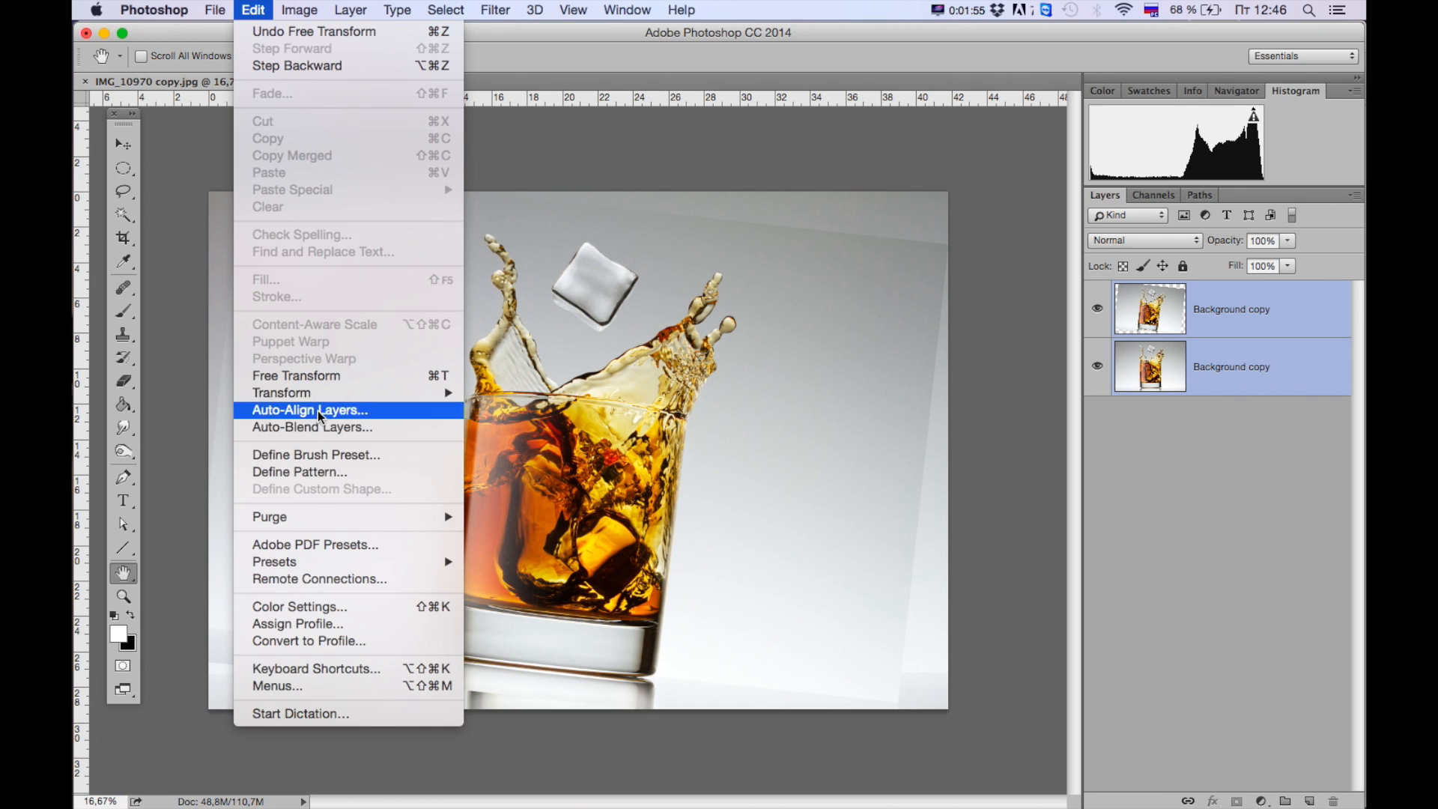
{"action": "left_click", "coordinate": [309, 410]}
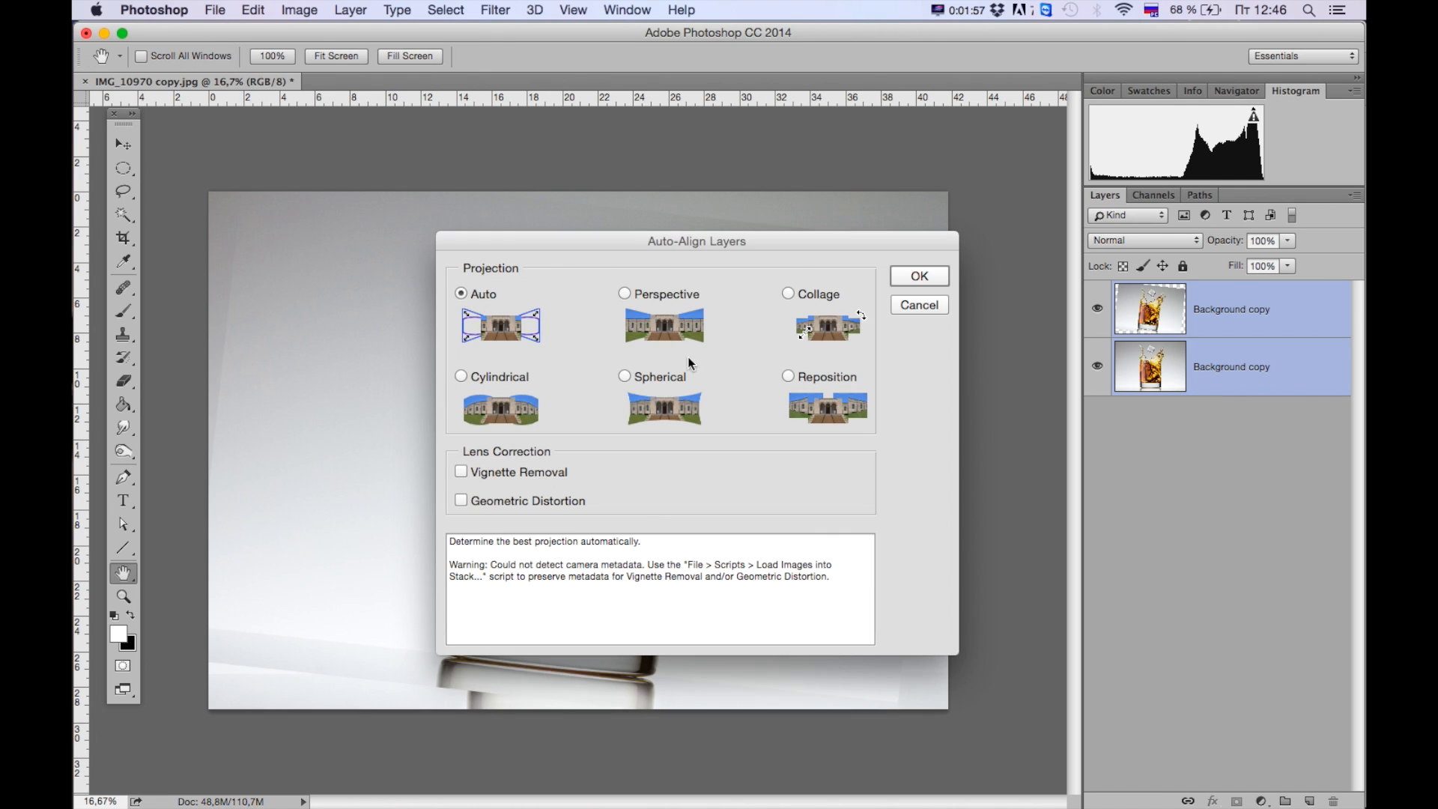
{"action": "left_click", "coordinate": [916, 276]}
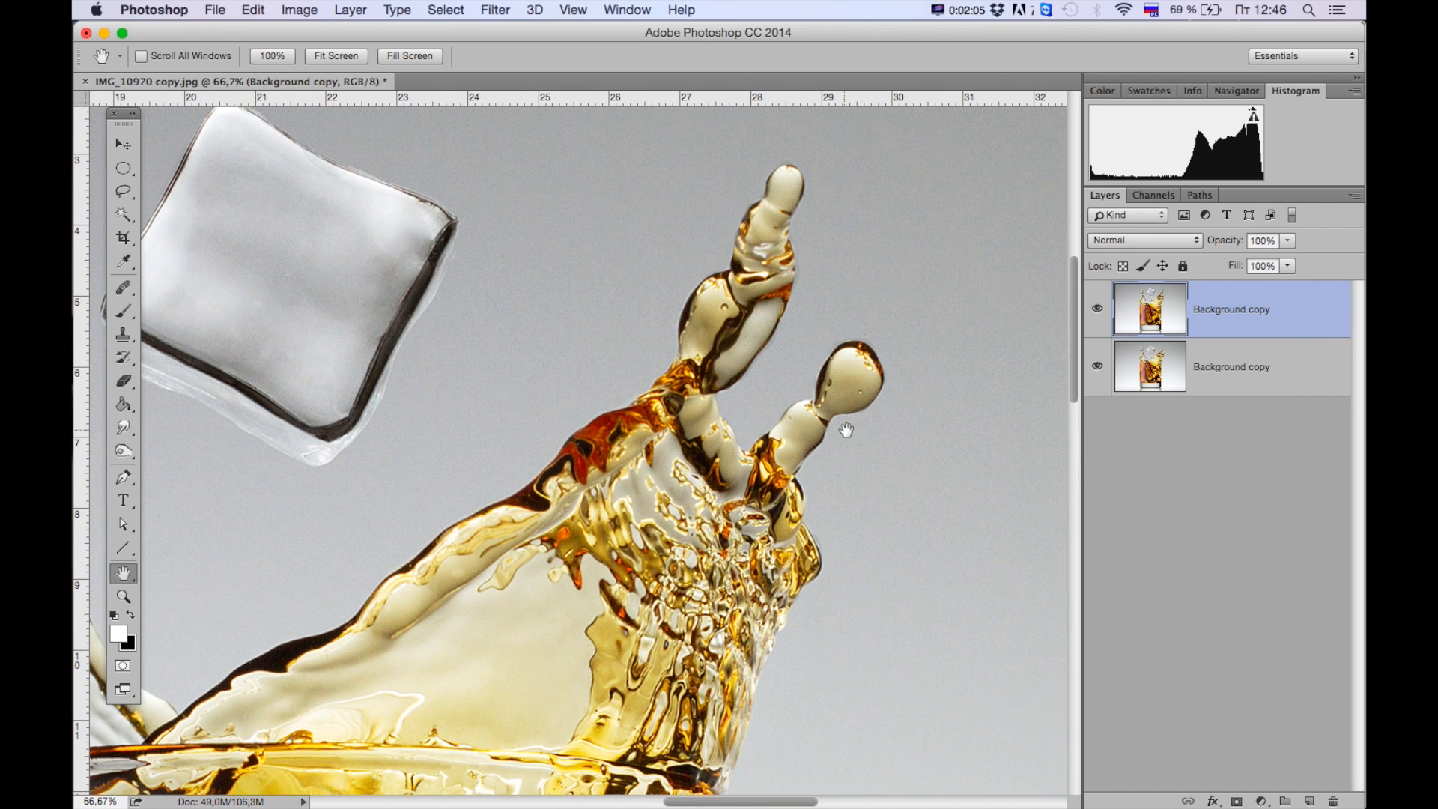
{"action": "left_click", "coordinate": [122, 144]}
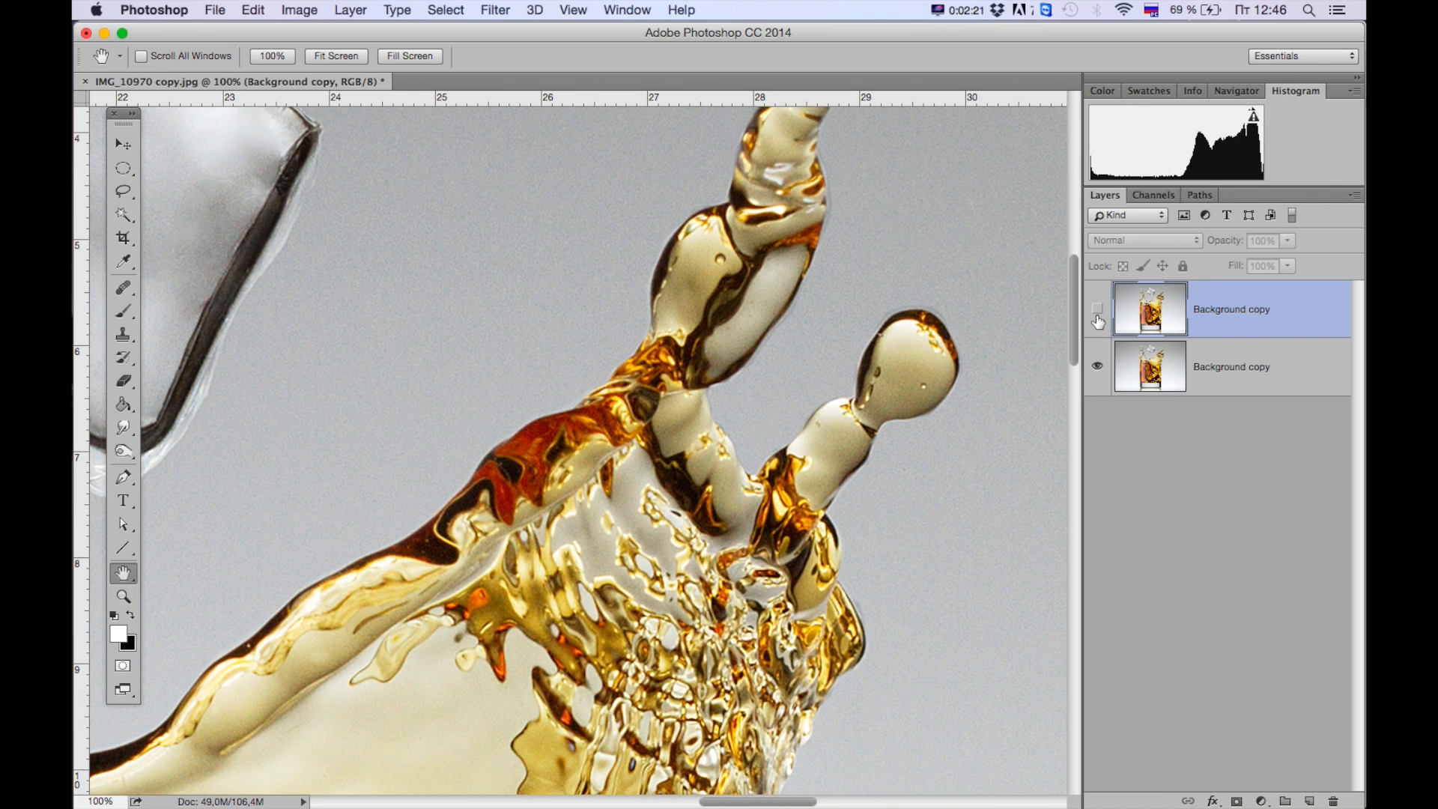
{"action": "left_click", "coordinate": [1096, 320]}
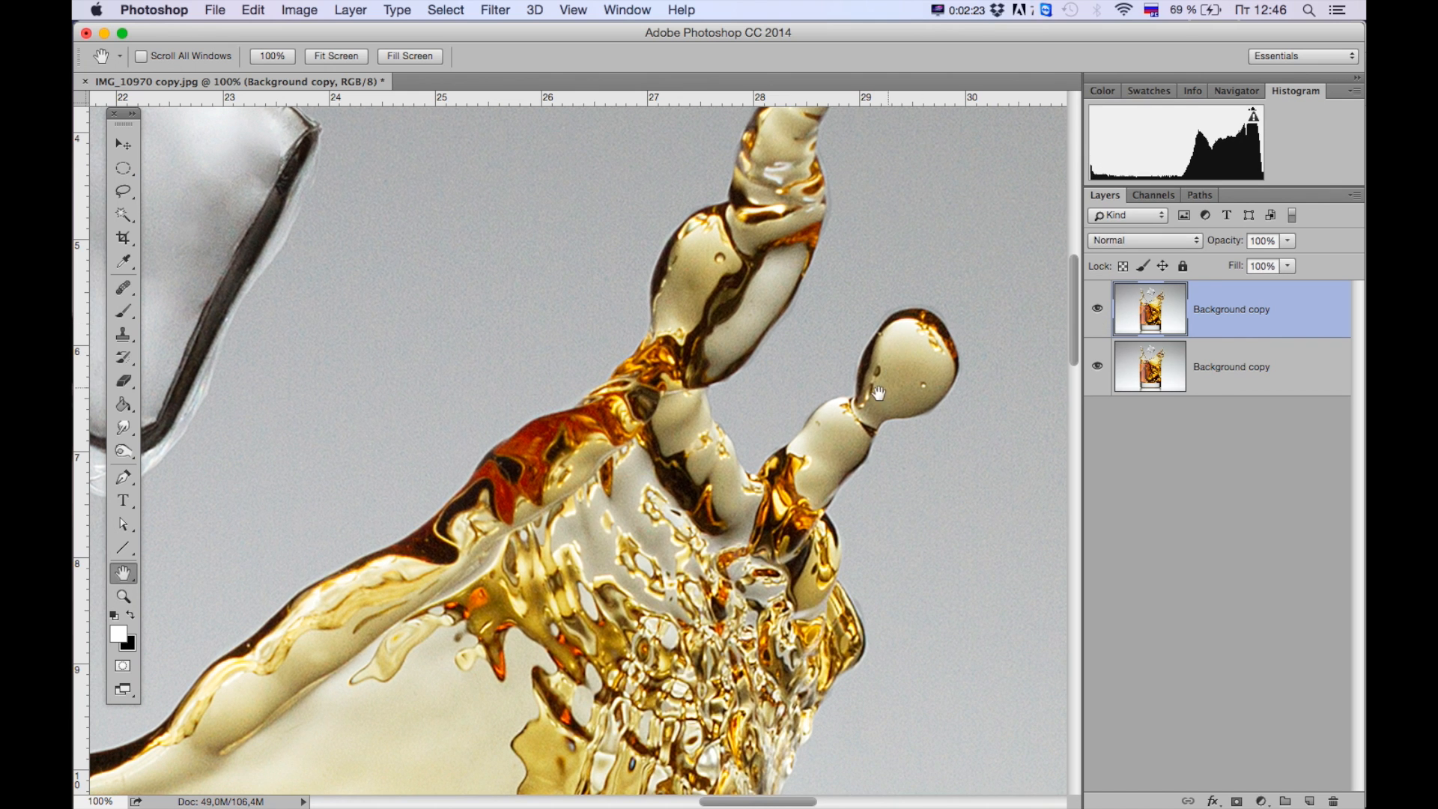